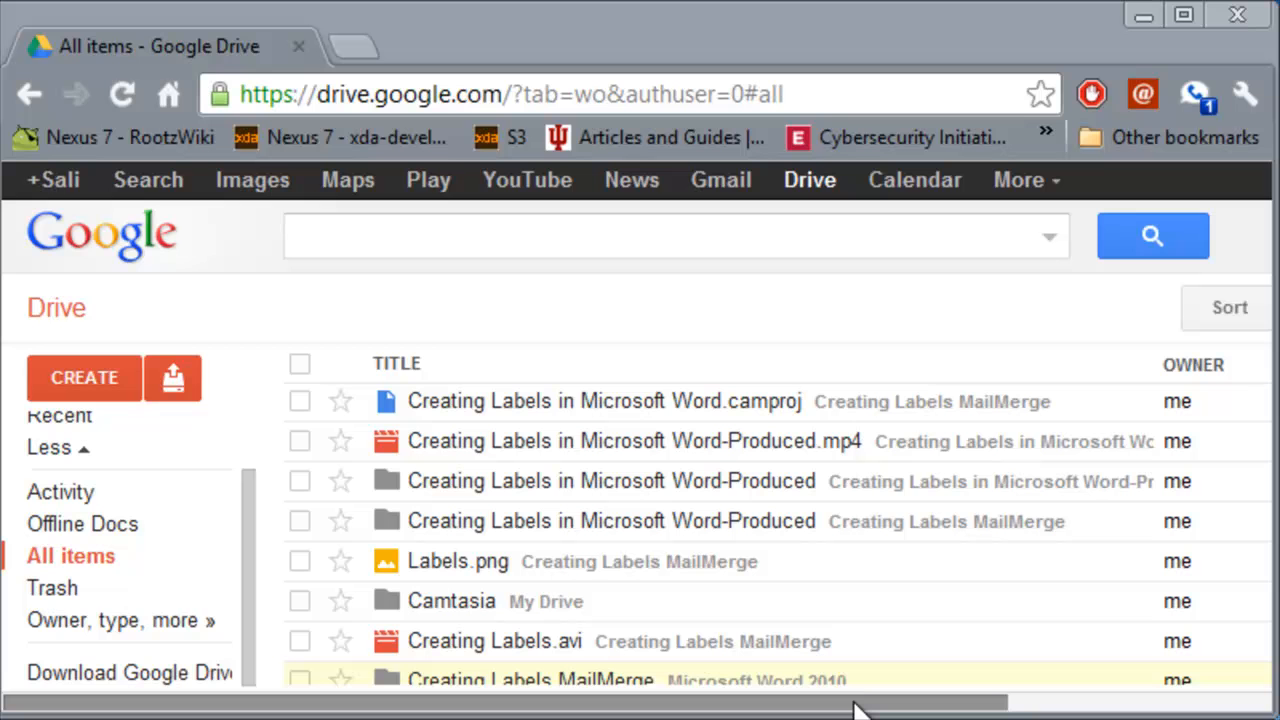
{"action": "mouse_move", "coordinate": [840, 695]}
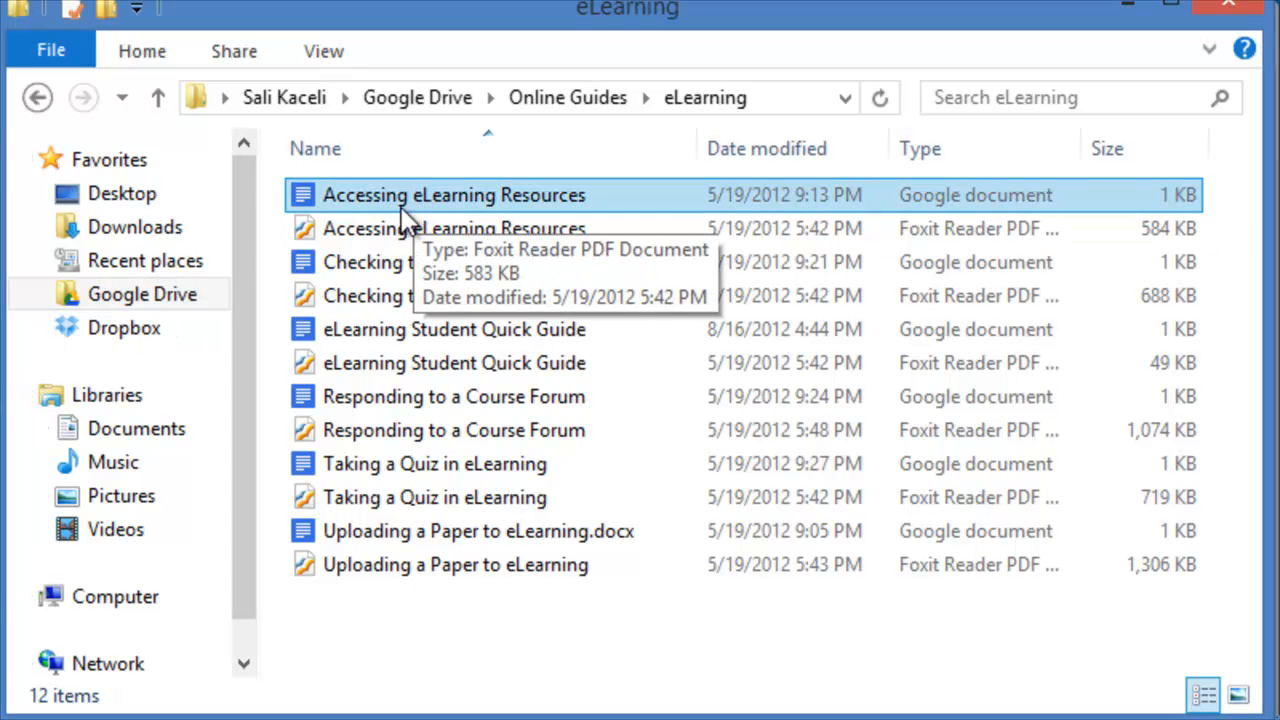
{"action": "mouse_move", "coordinate": [725, 97]}
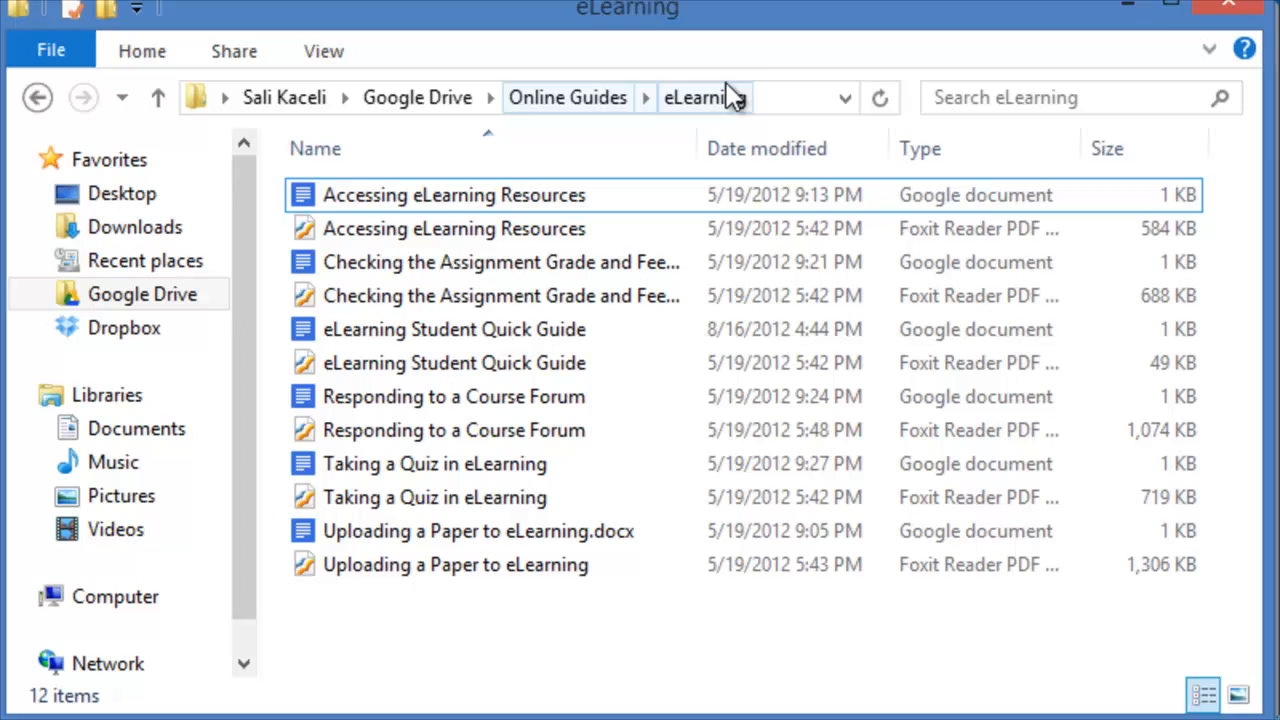
{"action": "mouse_move", "coordinate": [1130, 15]}
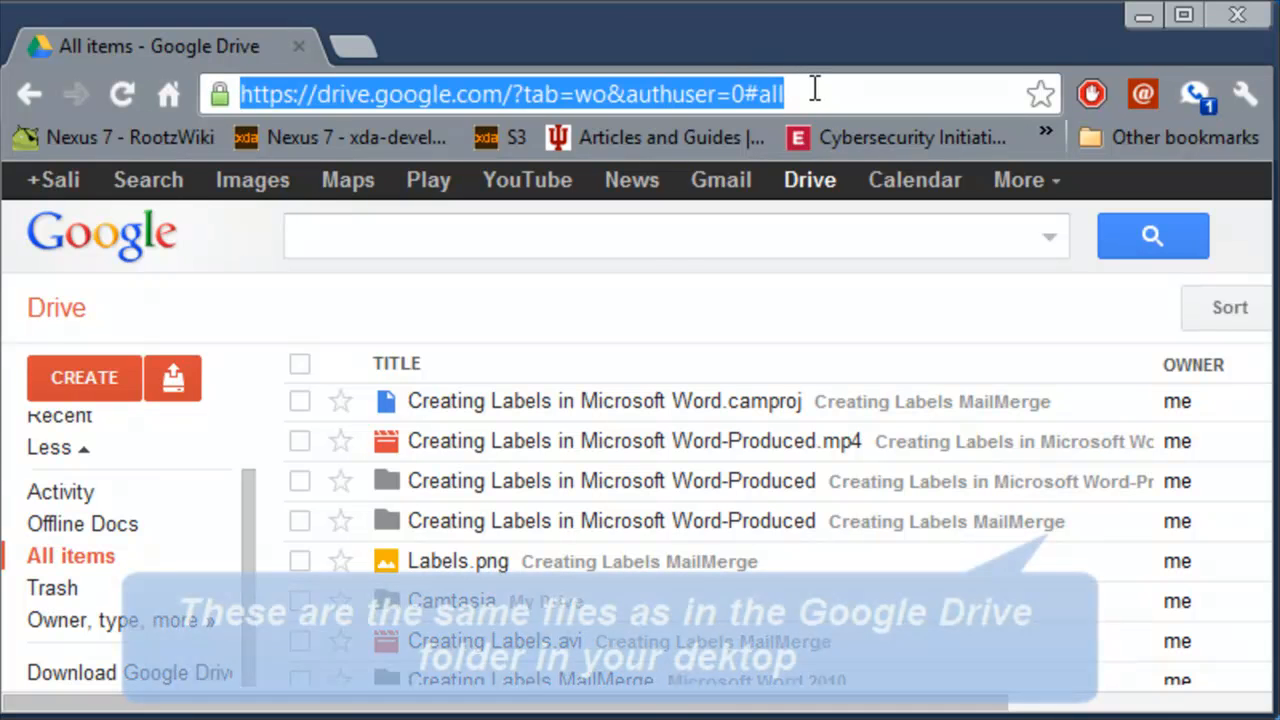
Step: Enter drive.google.com in Chrome's address bar to return to the Drive file list
{"action": "type", "text": "drive.google.com"}
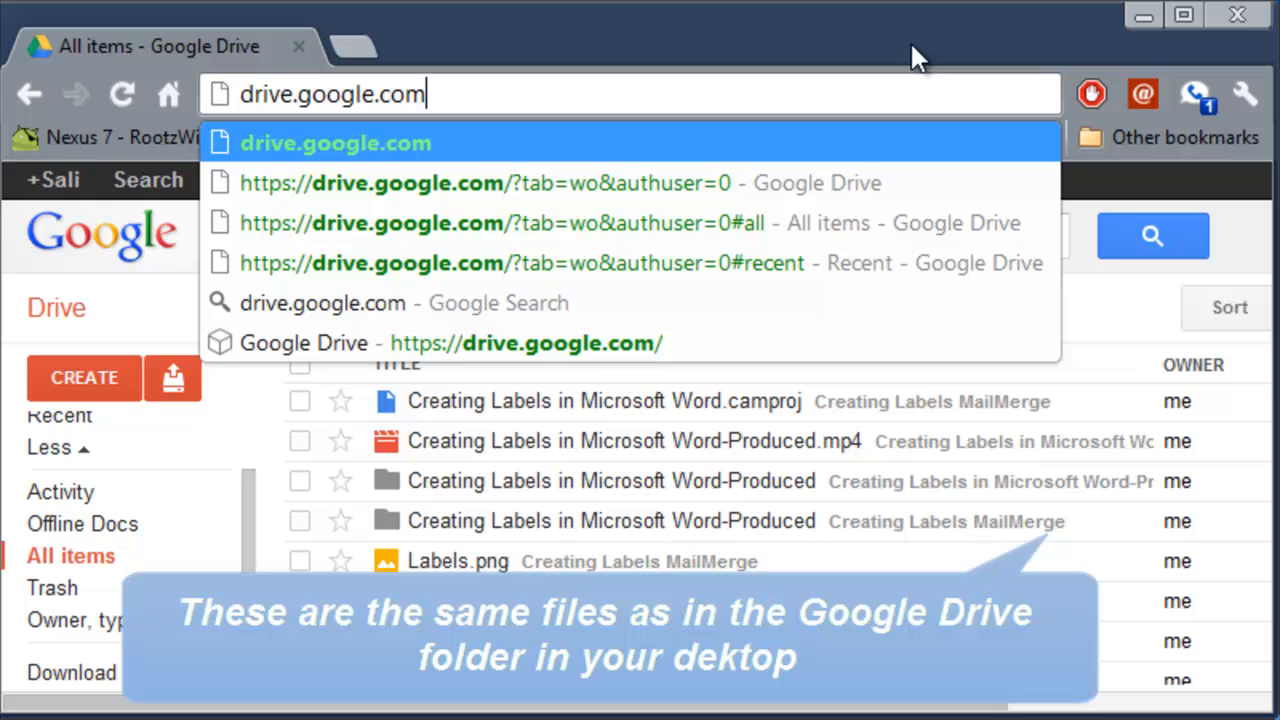
{"action": "mouse_move", "coordinate": [1120, 325]}
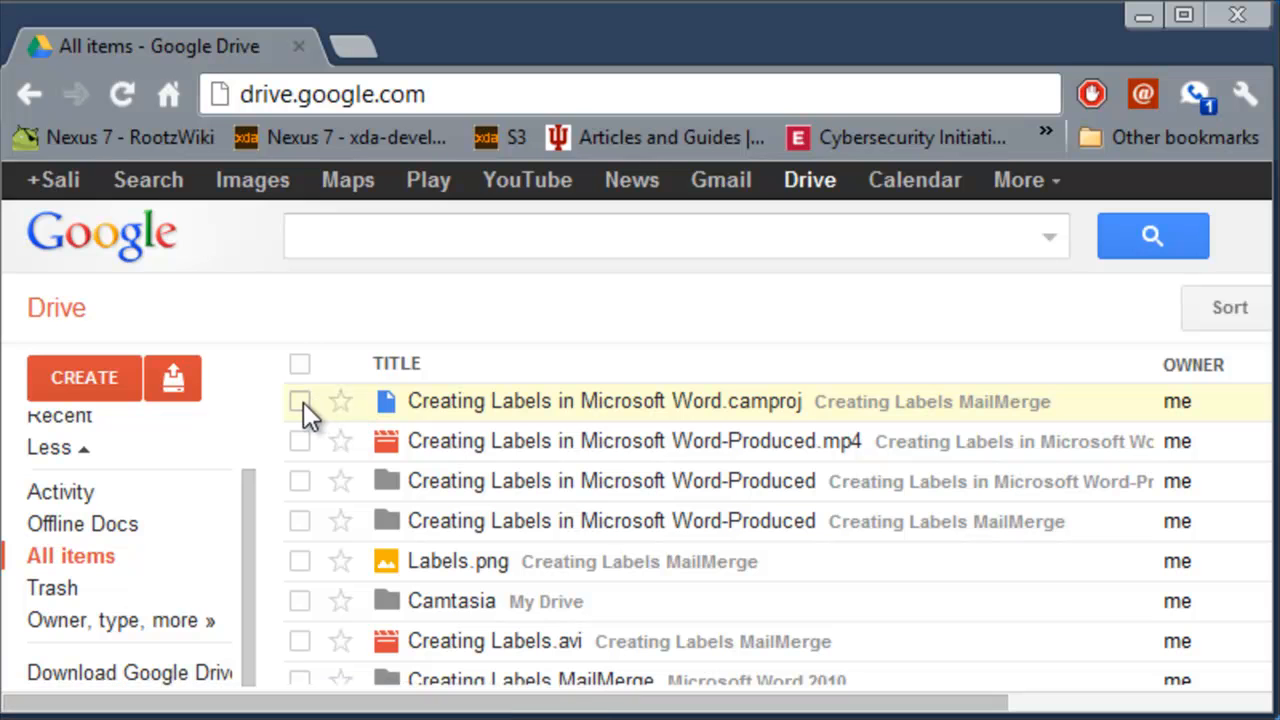
Step: Open Share settings for 'Creating Labels in Microsoft Word.camproj' from its right-click menu
{"action": "left_click", "coordinate": [300, 401]}
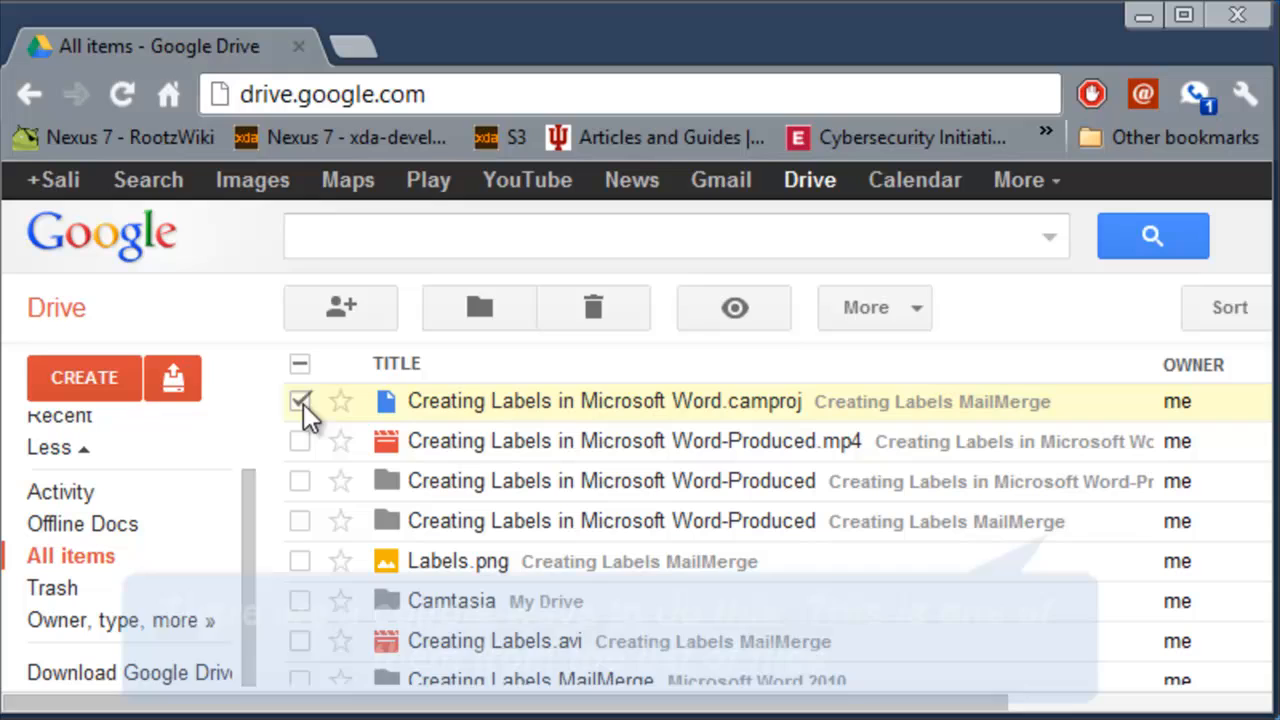
{"action": "right_click", "coordinate": [604, 401]}
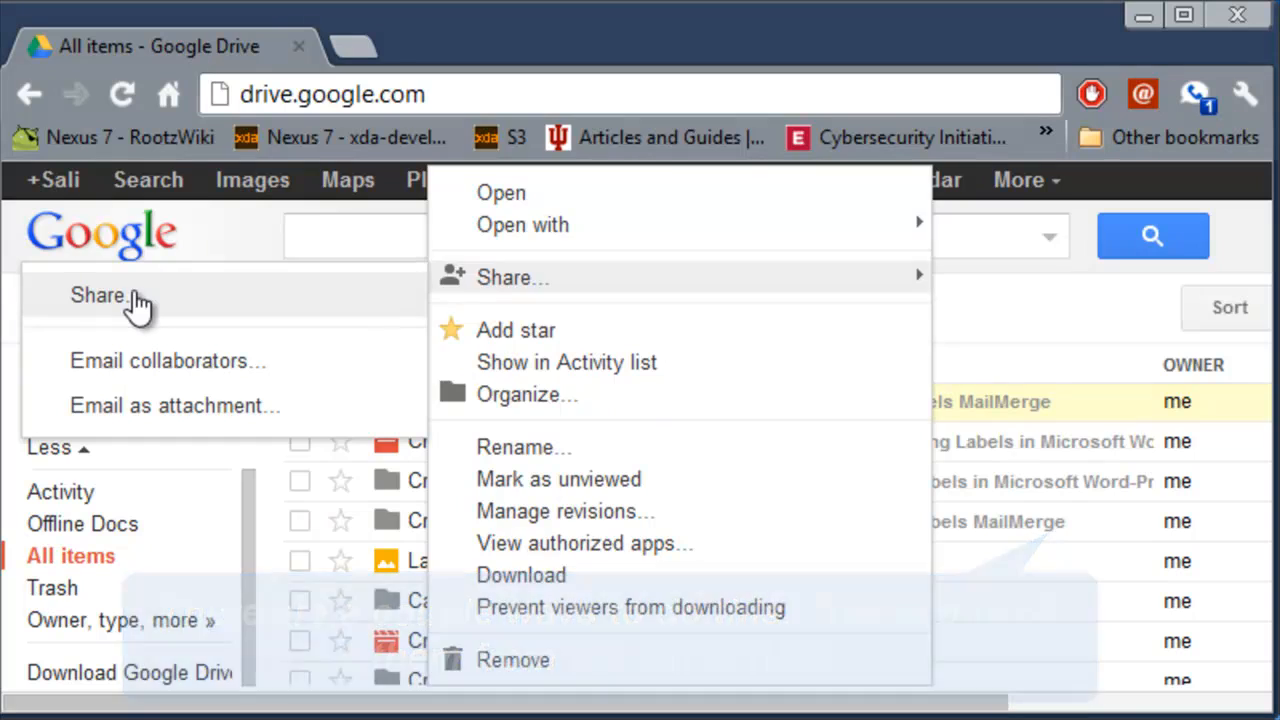
{"action": "left_click", "coordinate": [512, 277]}
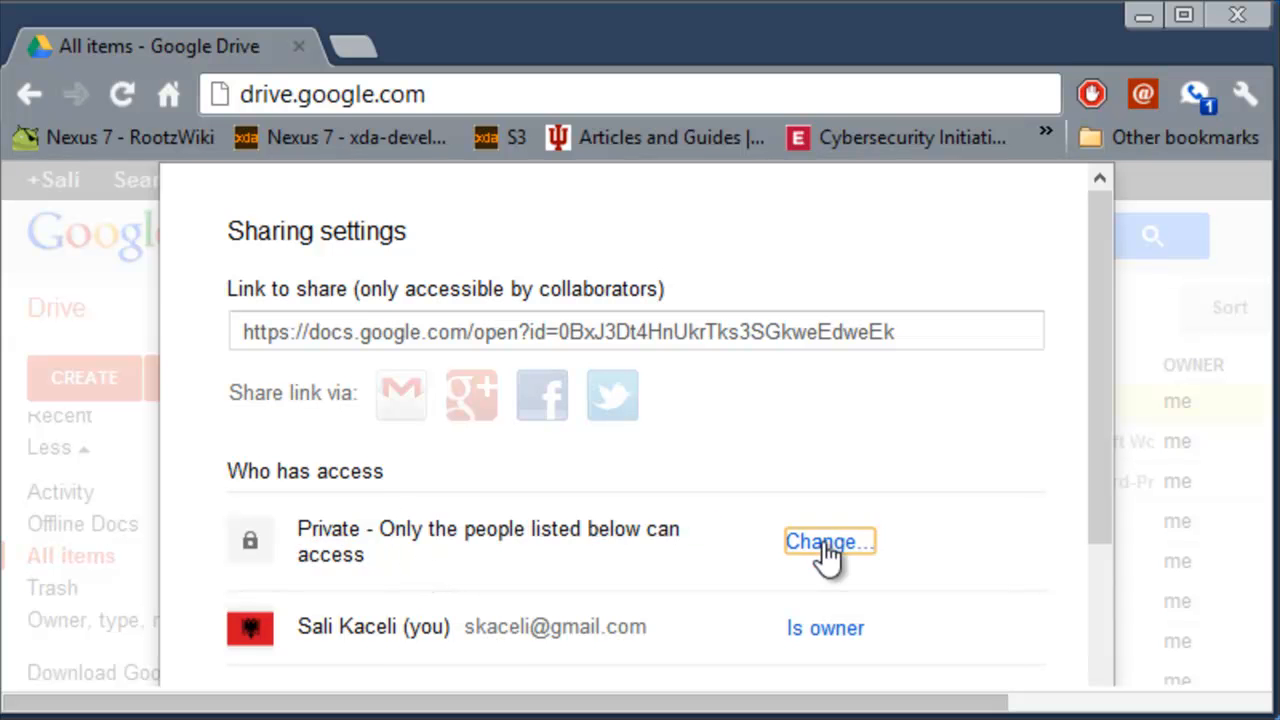
Step: Change the camproj file's access to 'Anyone with the link' can view and save
{"action": "left_click", "coordinate": [828, 541]}
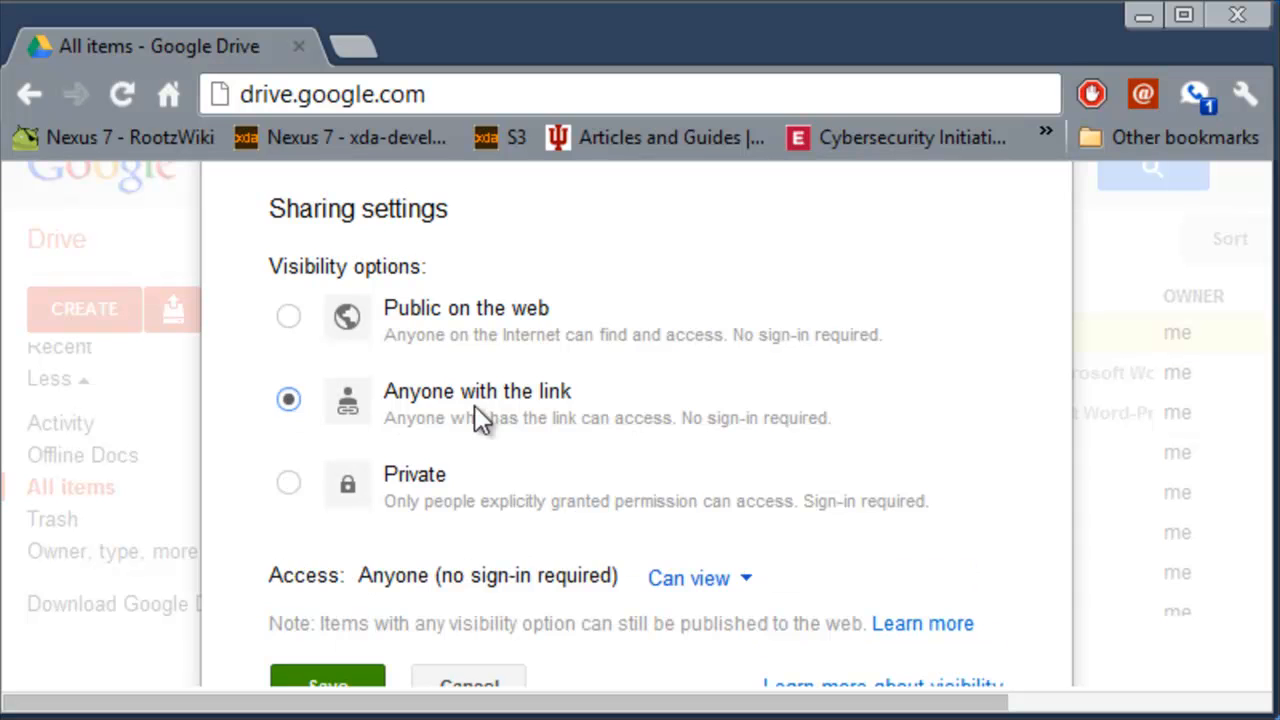
{"action": "mouse_move", "coordinate": [590, 445]}
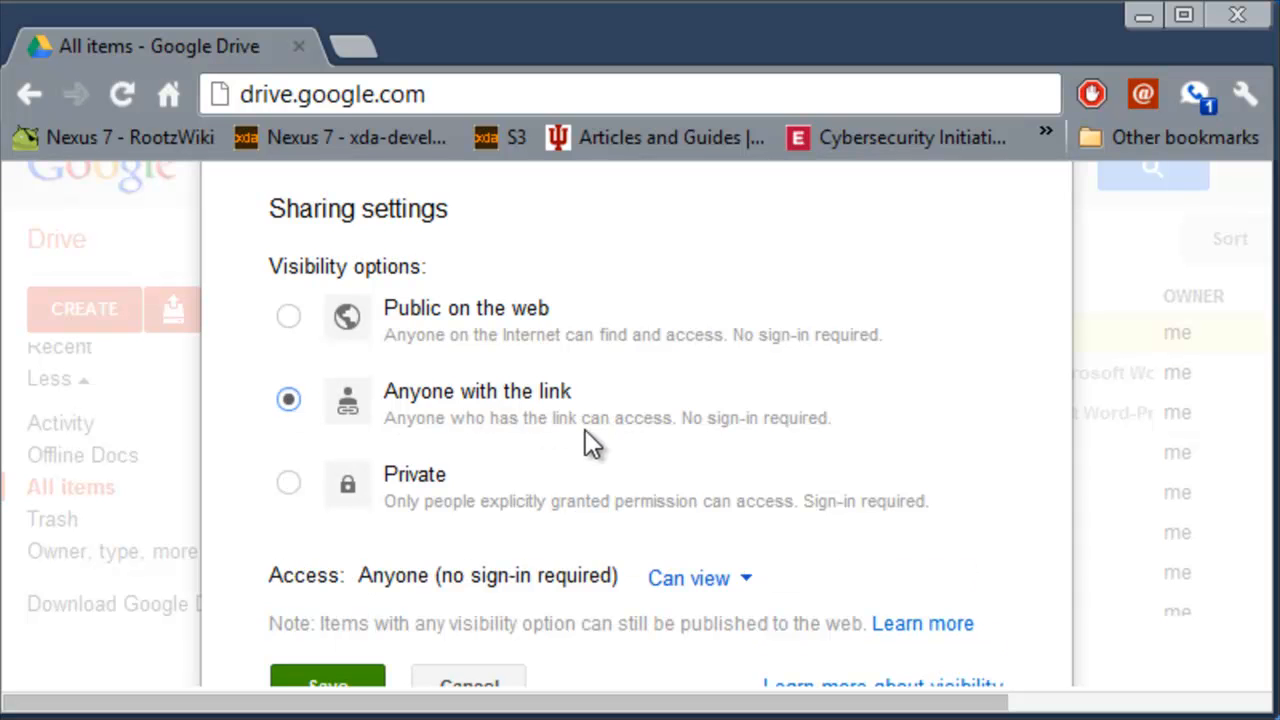
{"action": "mouse_move", "coordinate": [340, 688]}
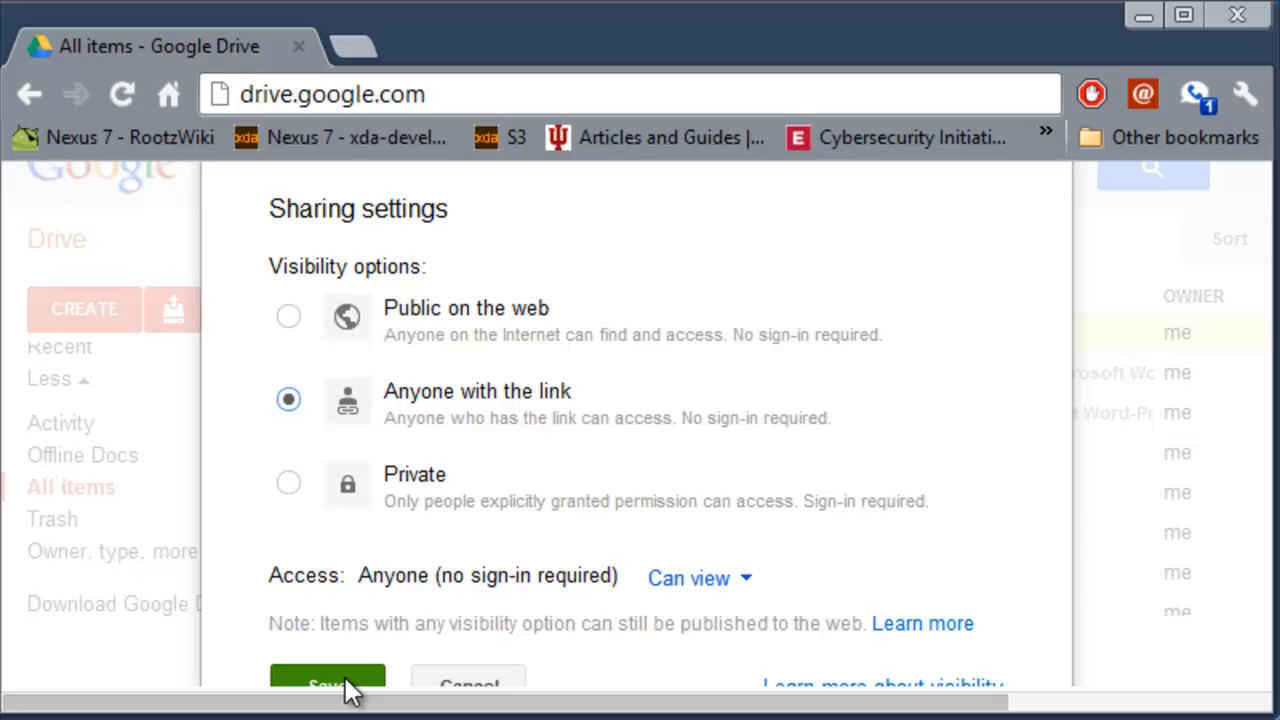
{"action": "left_click", "coordinate": [327, 685]}
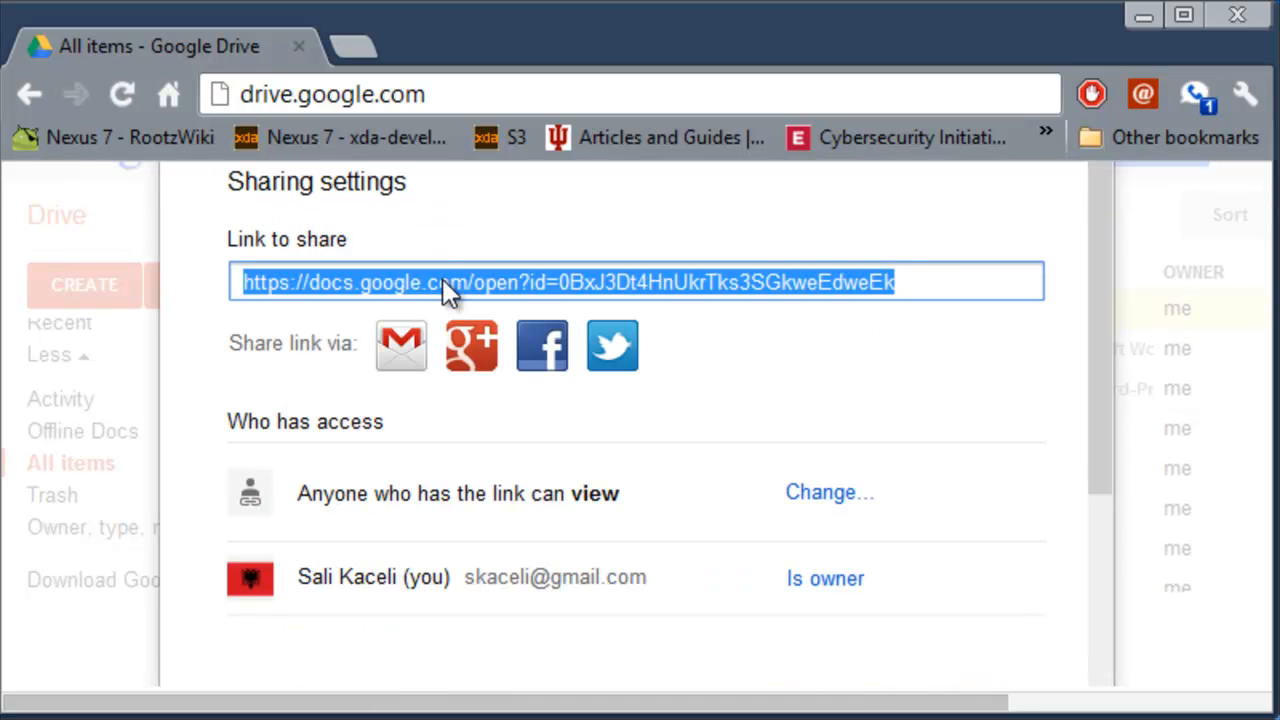
Step: Copy the camproj file's share link, then go back a page
{"action": "right_click", "coordinate": [445, 281]}
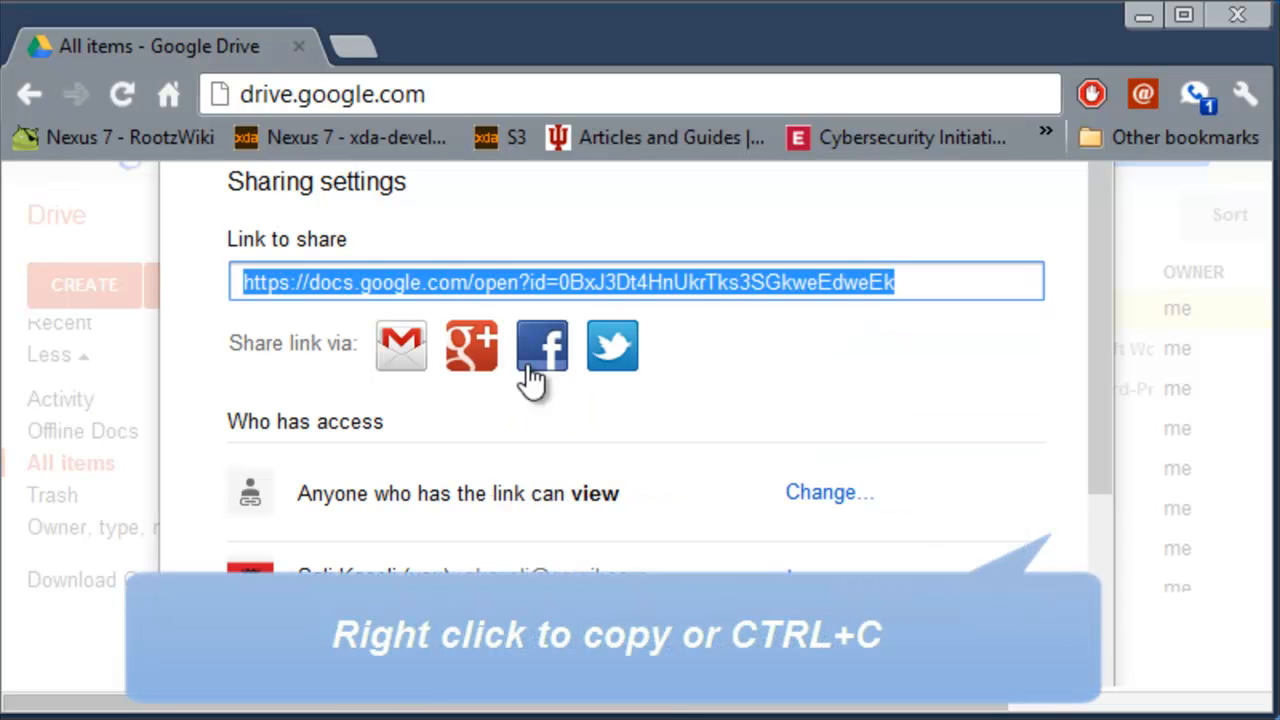
{"action": "mouse_move", "coordinate": [485, 283]}
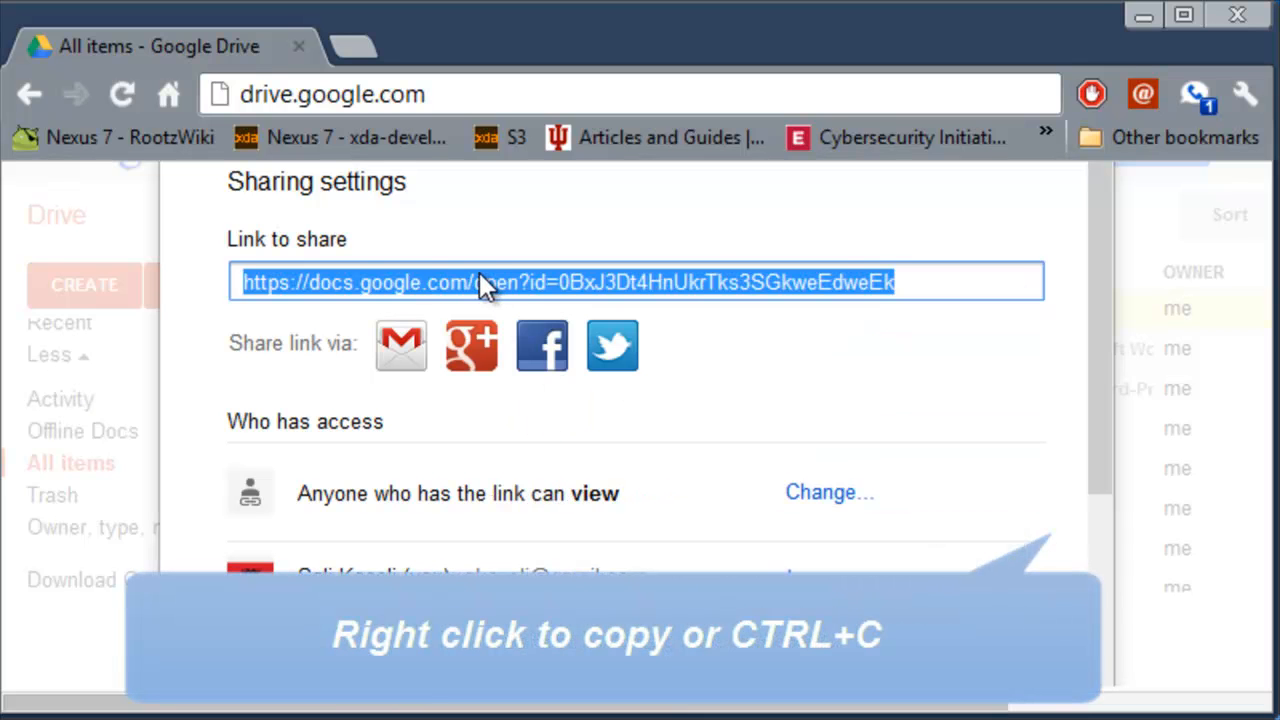
{"action": "mouse_move", "coordinate": [540, 347]}
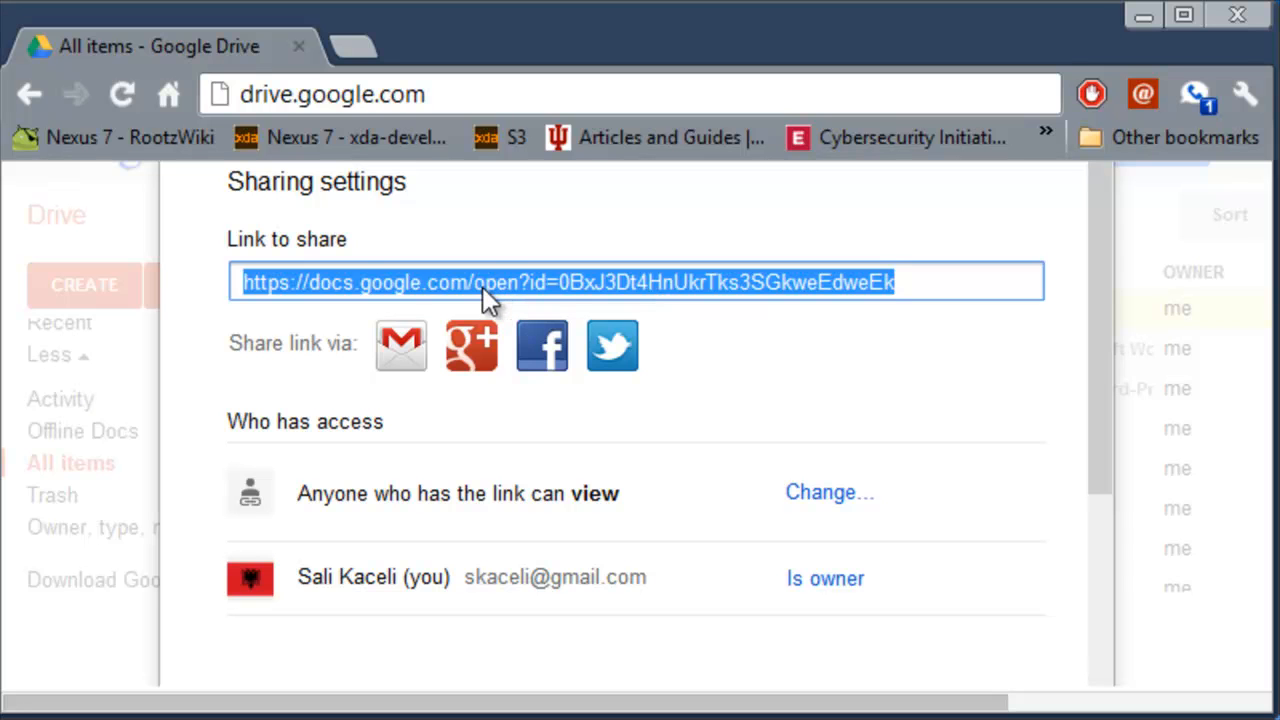
{"action": "mouse_move", "coordinate": [545, 290]}
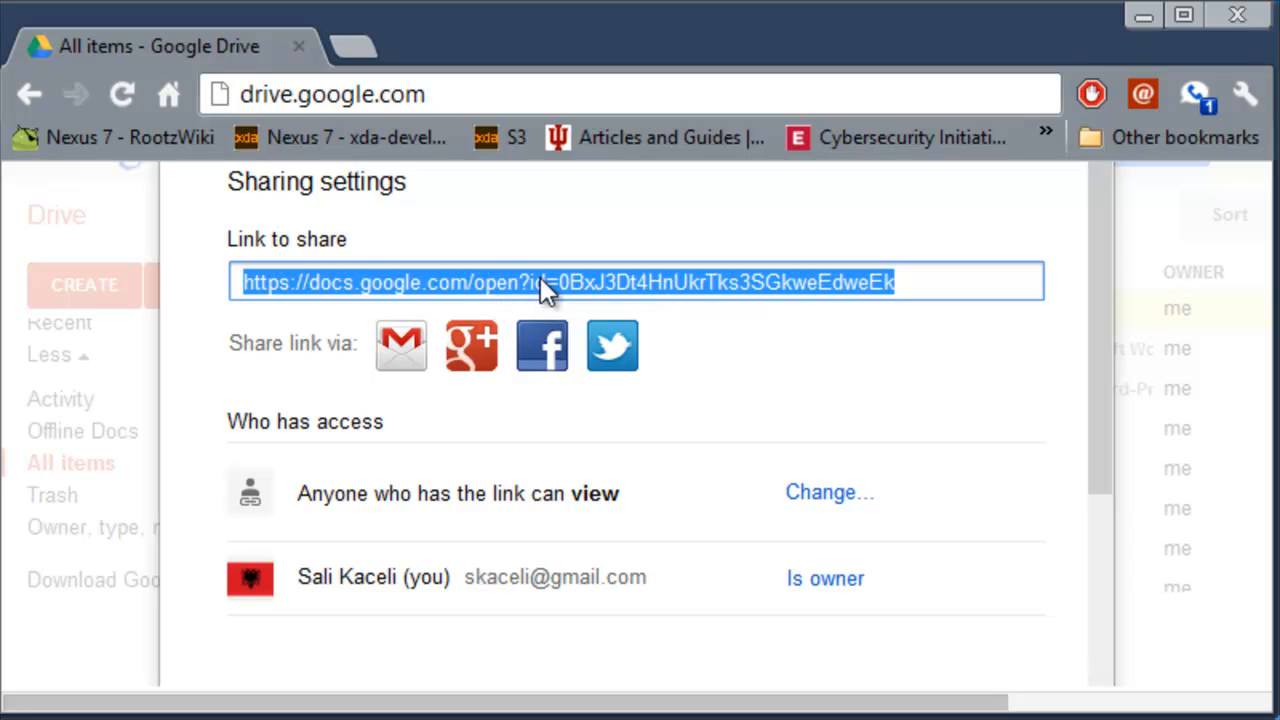
{"action": "mouse_move", "coordinate": [838, 358]}
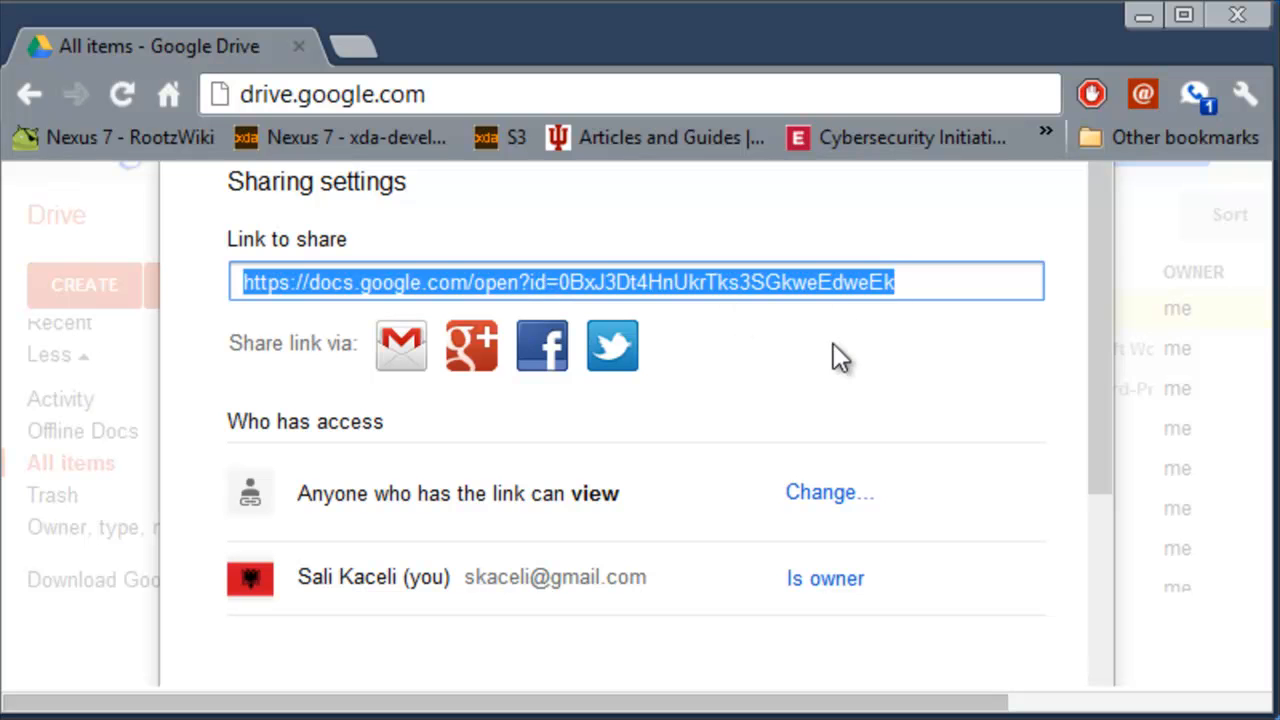
{"action": "mouse_move", "coordinate": [490, 350]}
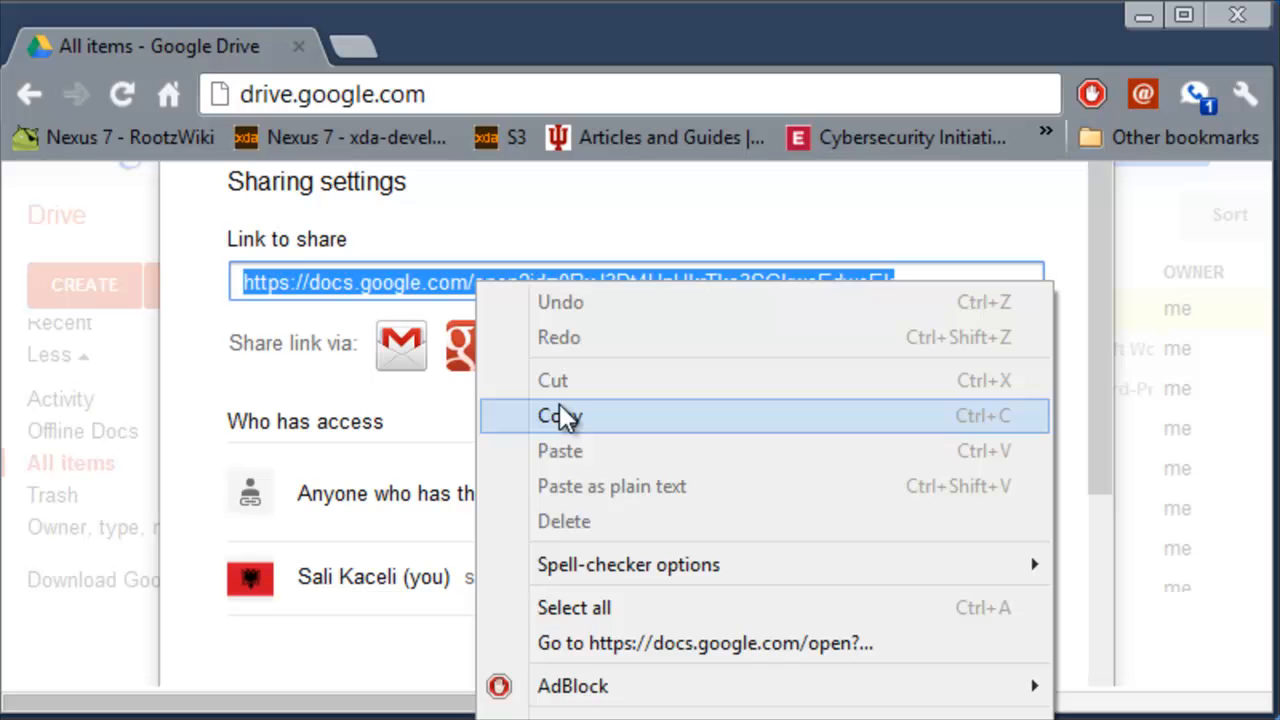
{"action": "left_click", "coordinate": [560, 415]}
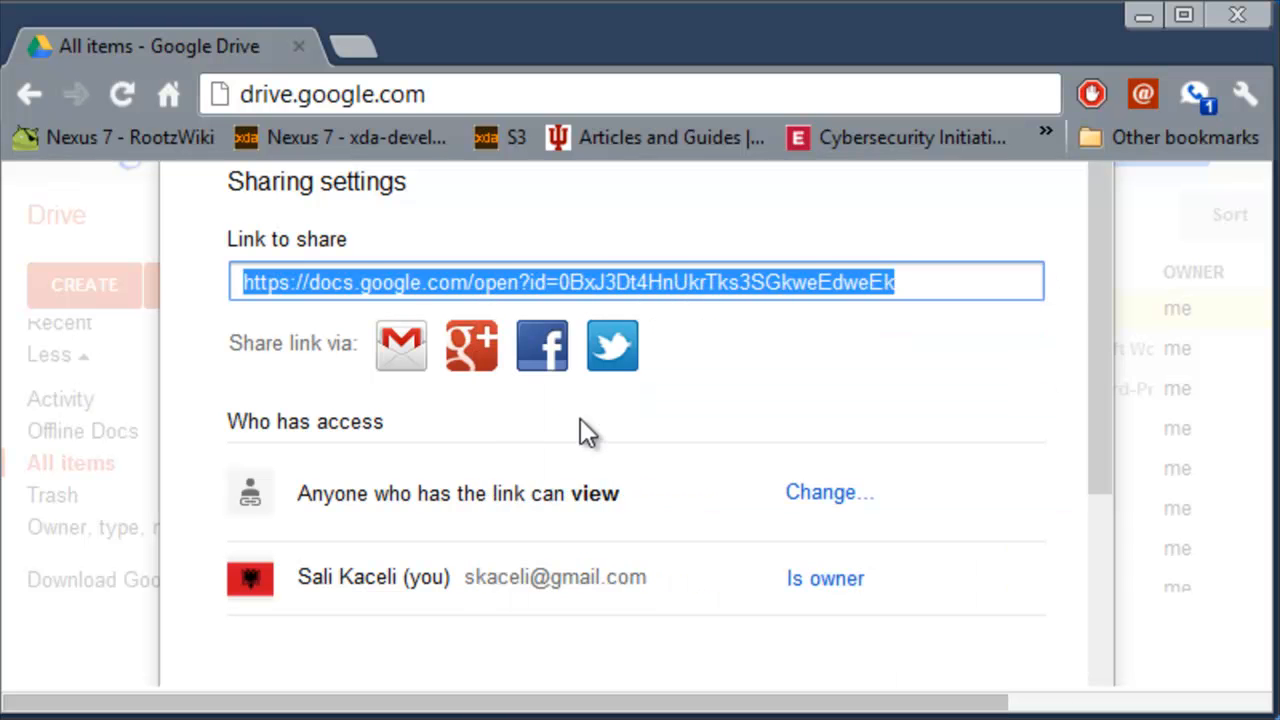
{"action": "left_click", "coordinate": [29, 94]}
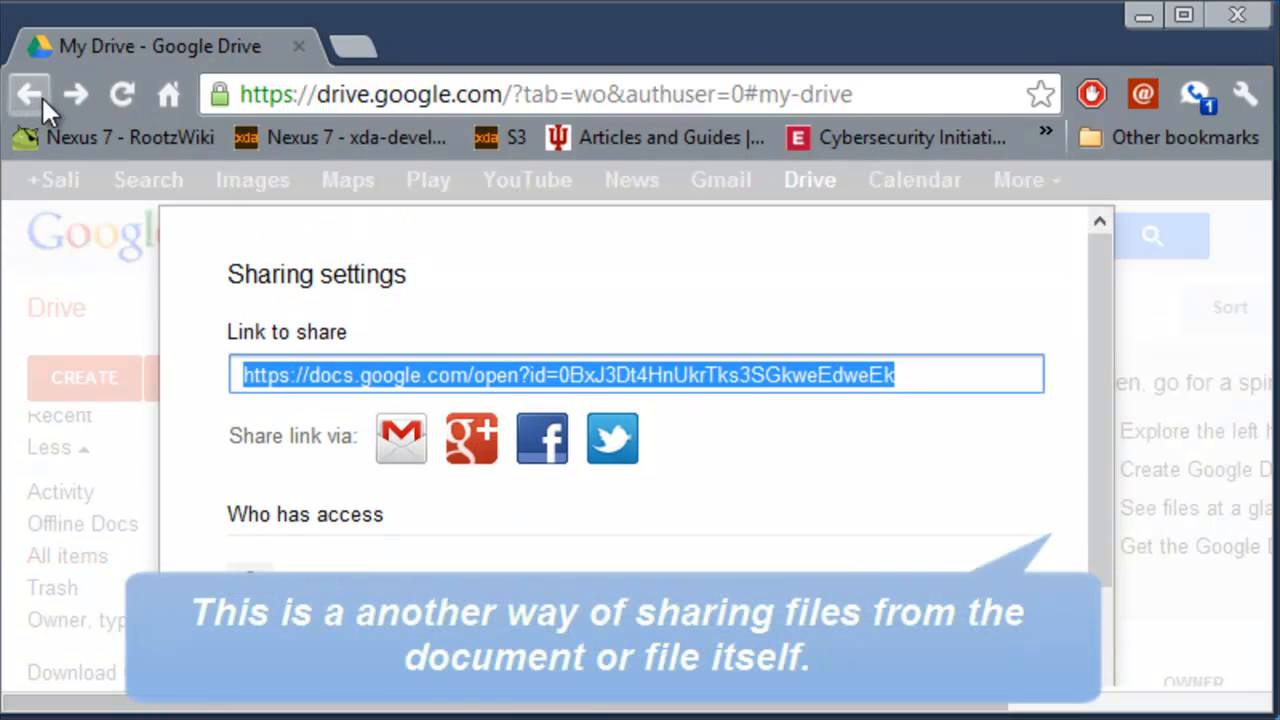
Step: Open 'eLearning Student Quick Guide' from Drive's Recent files and view its sharing settings
{"action": "left_click", "coordinate": [30, 94]}
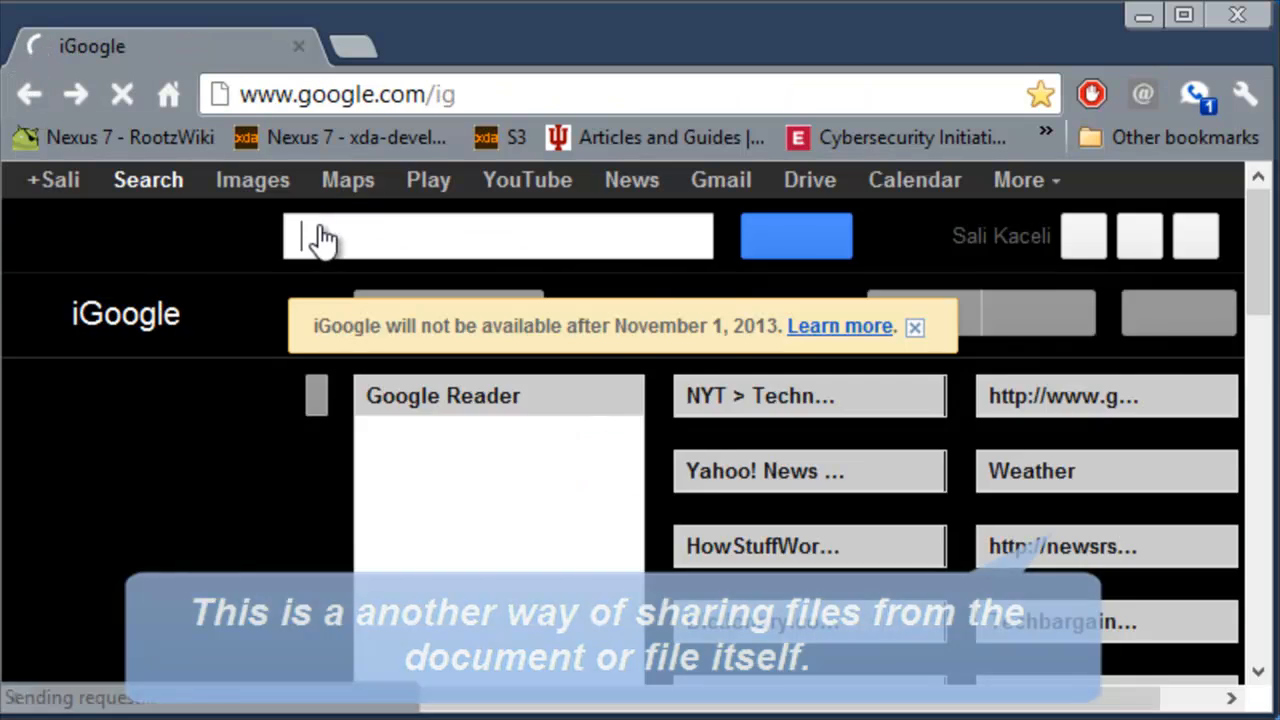
{"action": "left_click", "coordinate": [809, 180]}
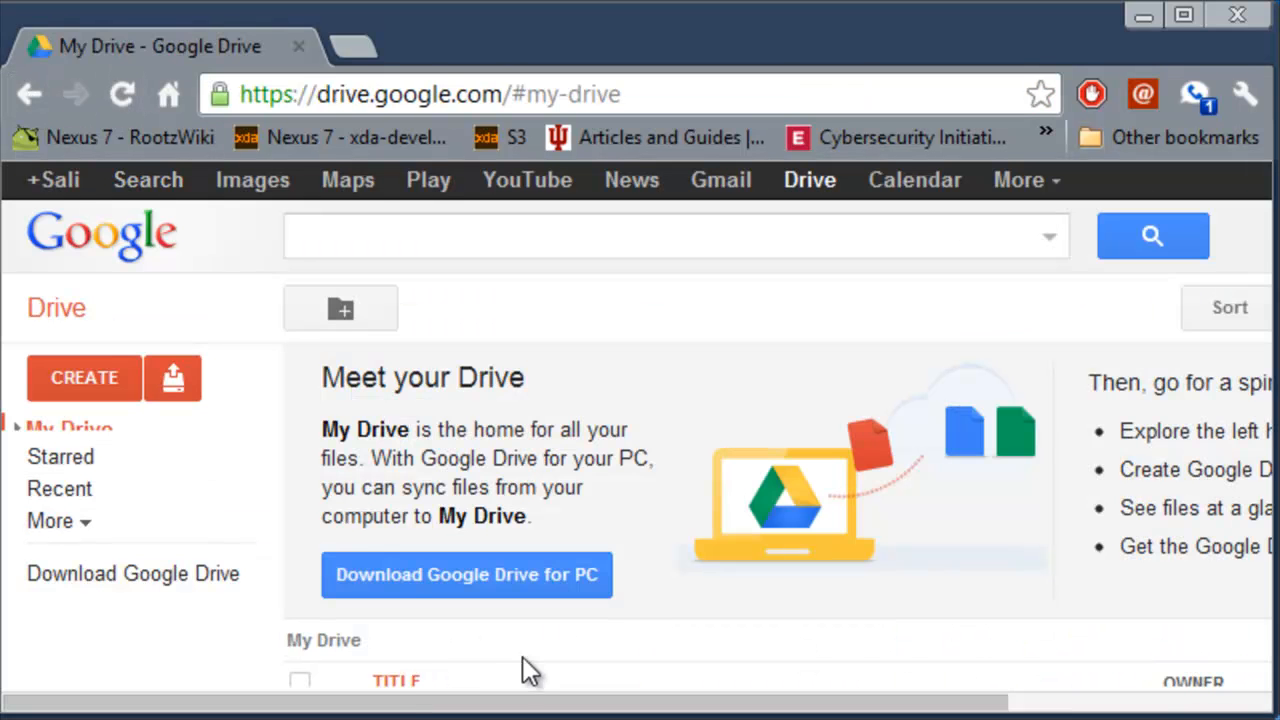
{"action": "left_click", "coordinate": [62, 488]}
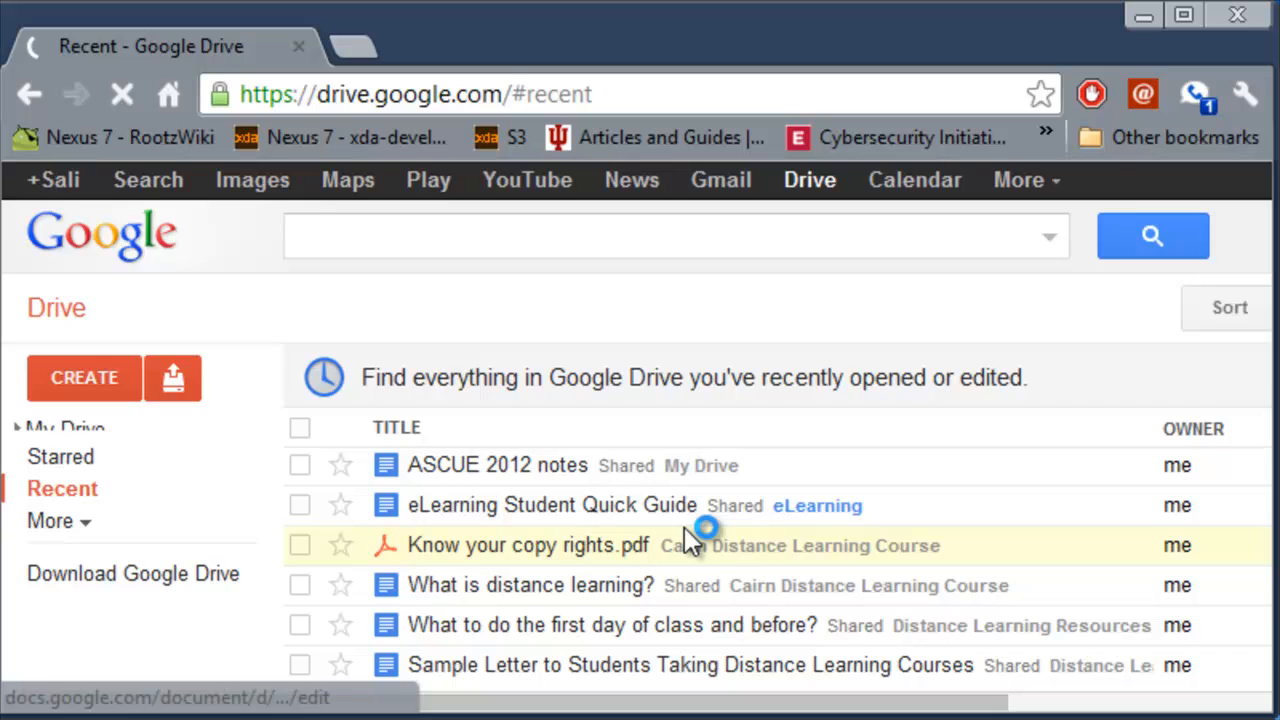
{"action": "left_click", "coordinate": [550, 504]}
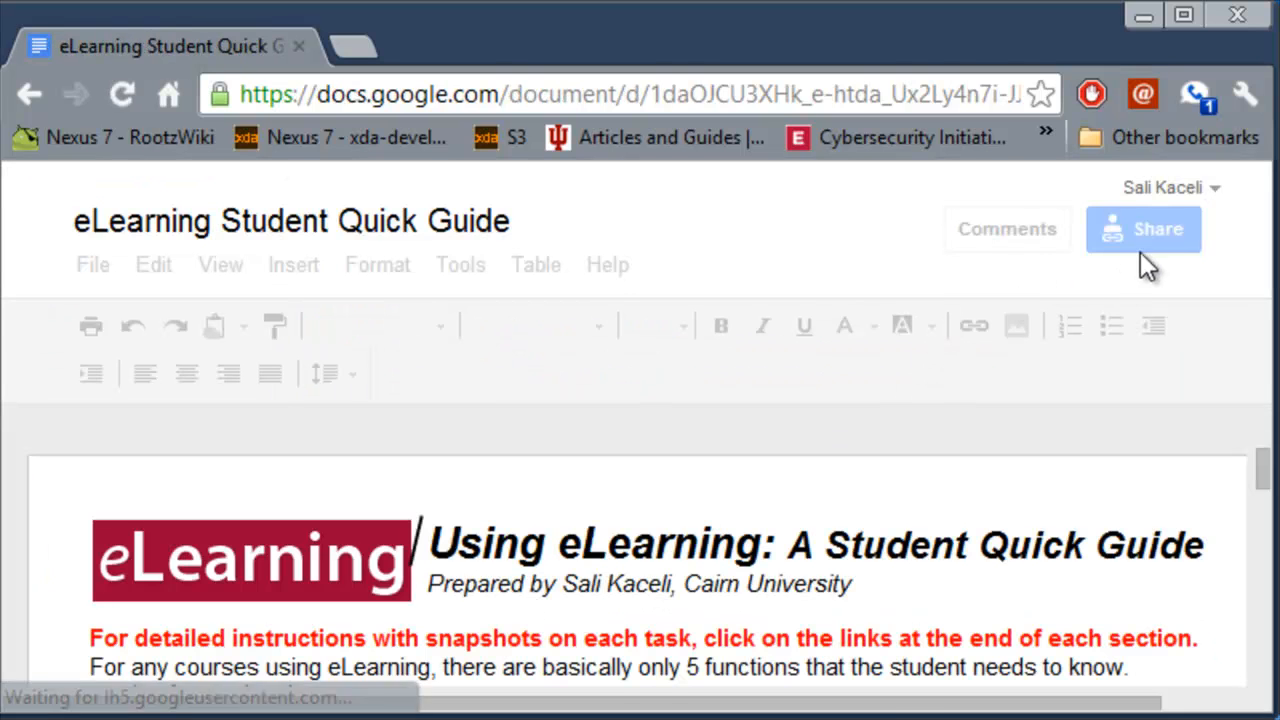
{"action": "left_click", "coordinate": [1143, 229]}
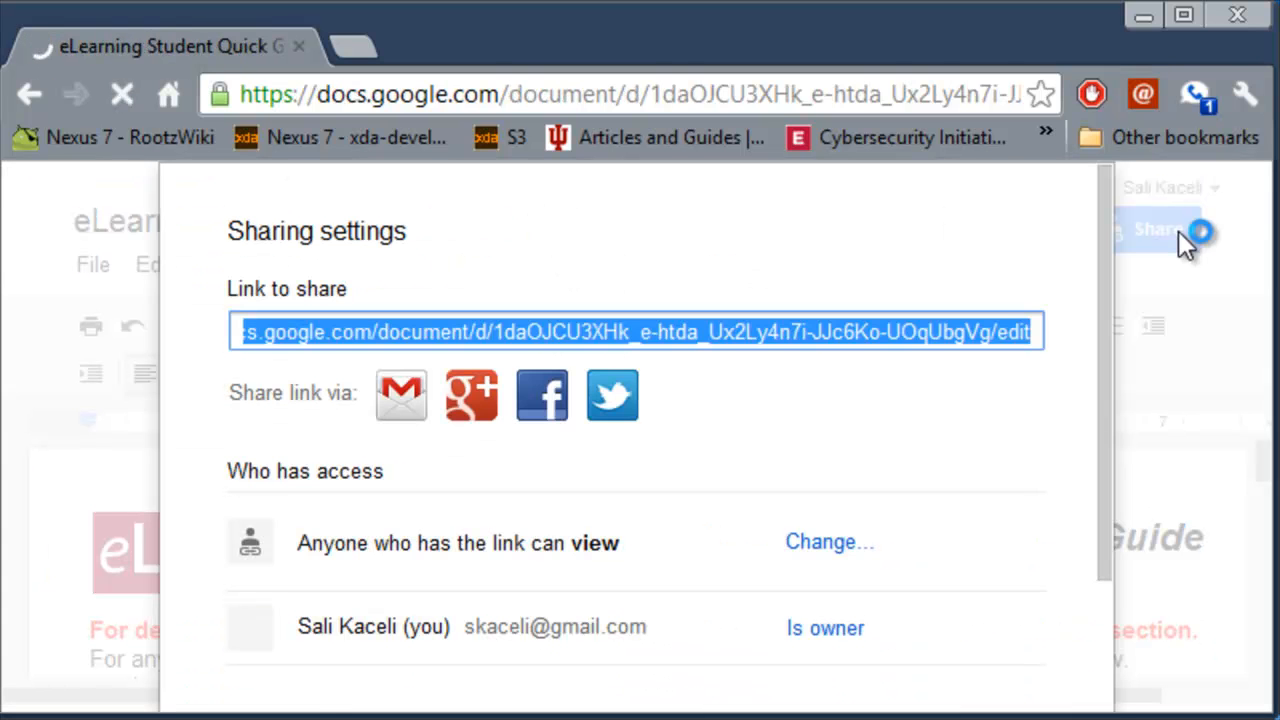